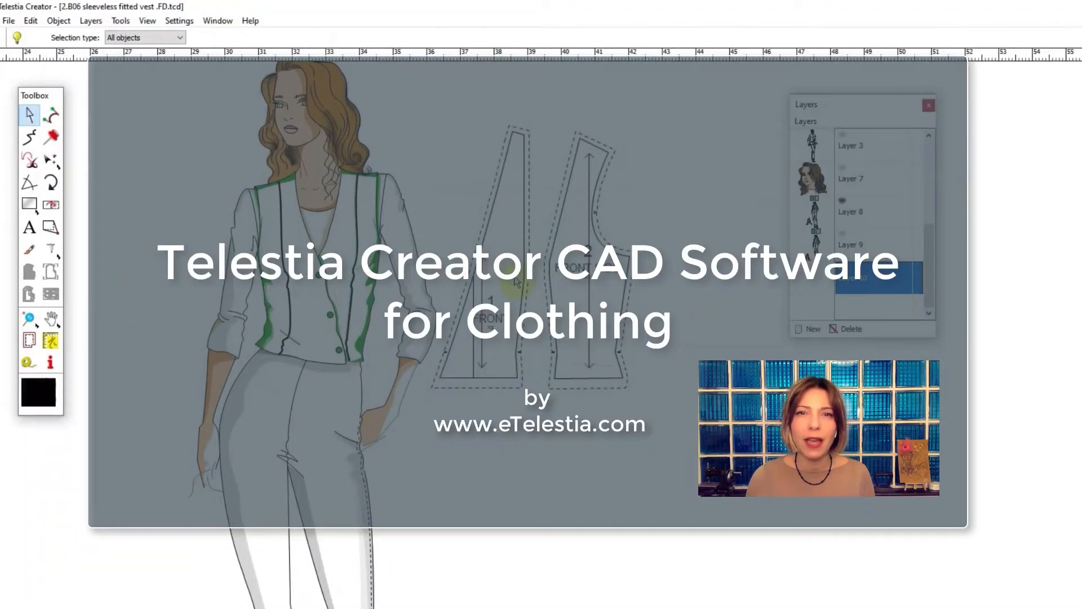
# Show the AB Square Template over the block in the current design
pyautogui.click(10, 21)
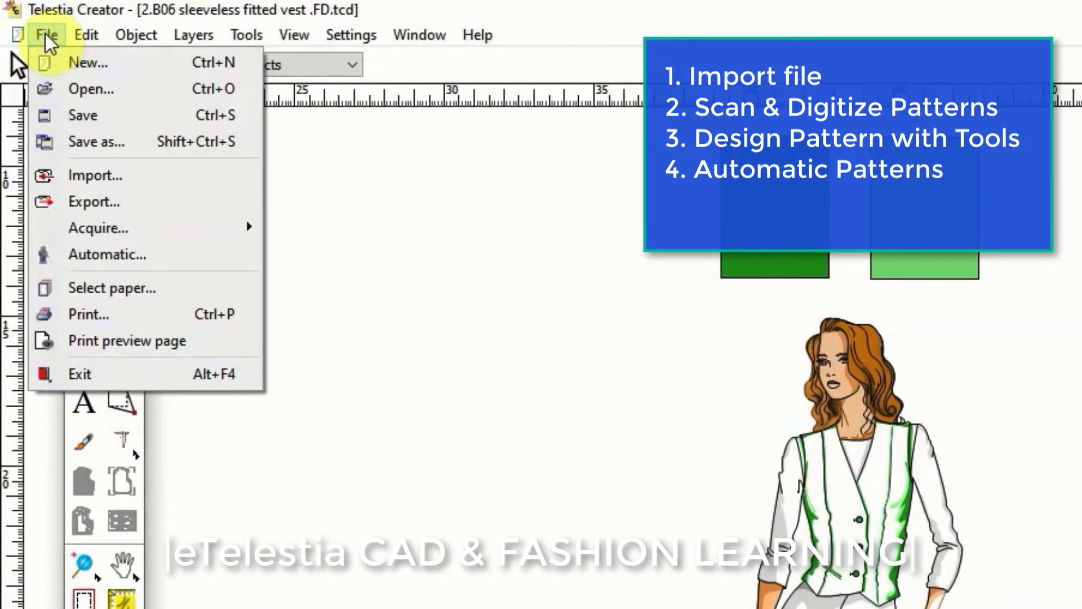
pyautogui.moveTo(87, 180)
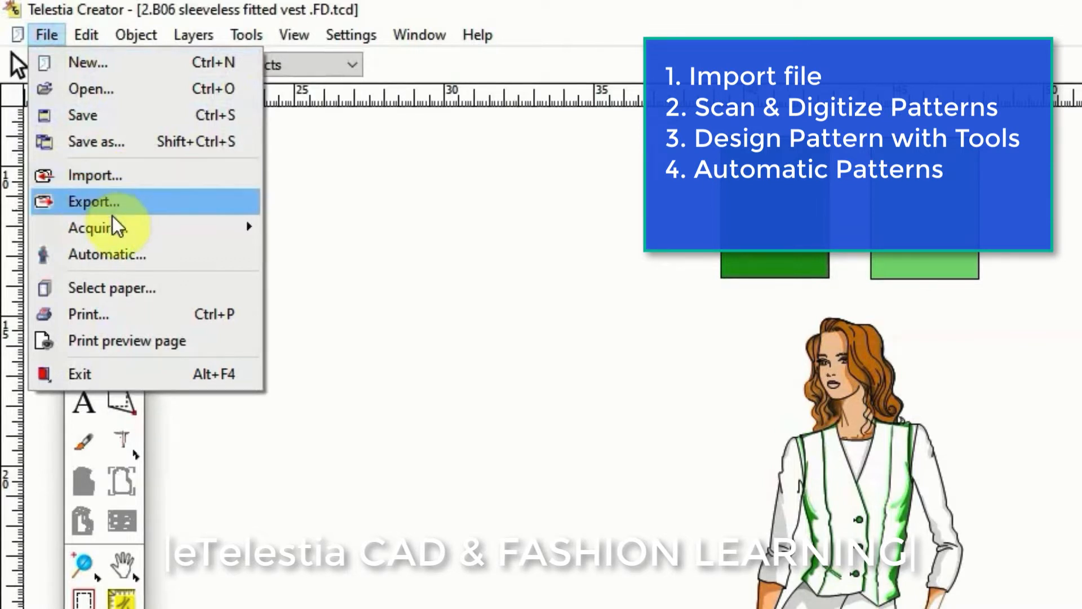
pyautogui.moveTo(99, 227)
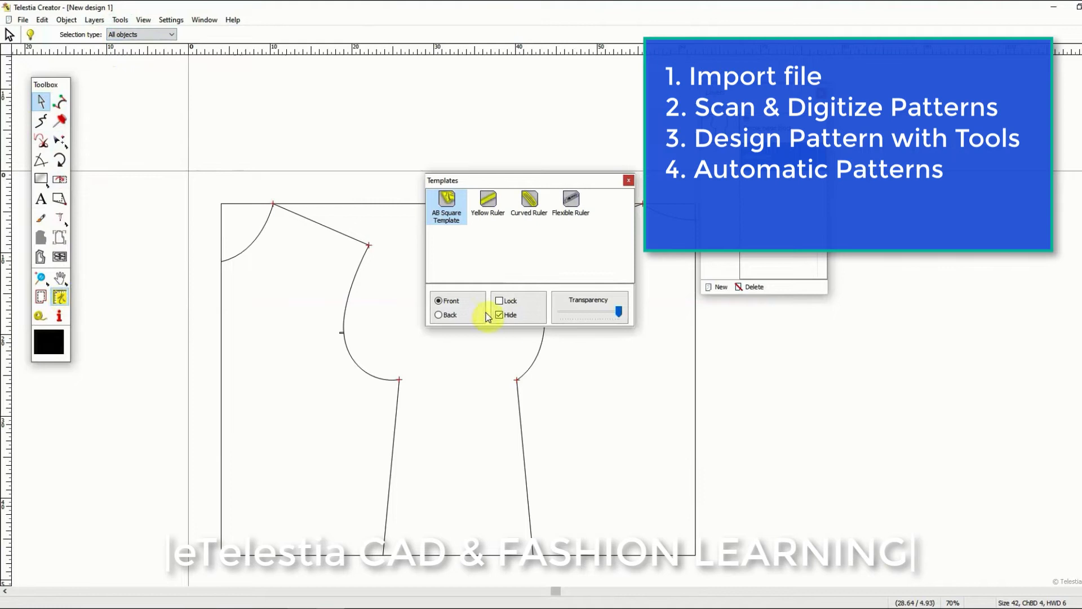
pyautogui.click(499, 315)
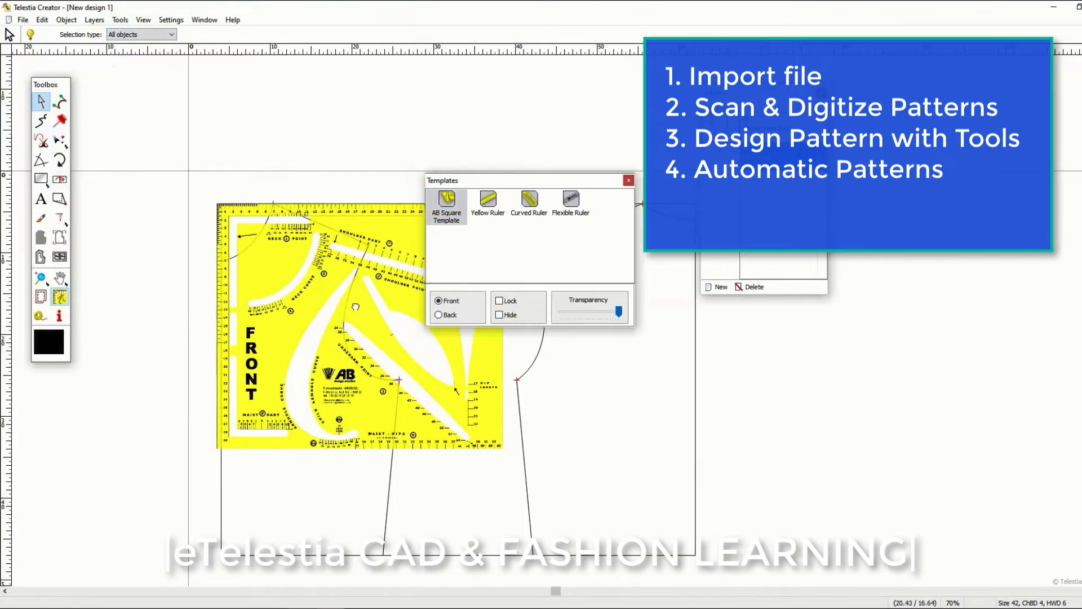
pyautogui.click(499, 315)
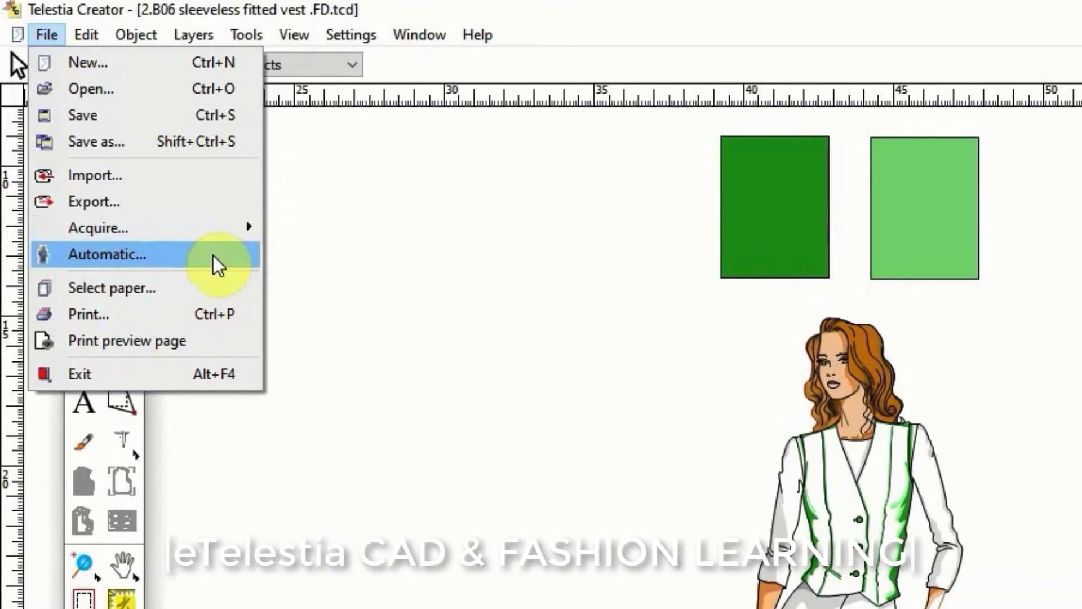
# Generate the A11 Simple Bodice Block automatically, keeping size 42 measurements
pyautogui.click(217, 262)
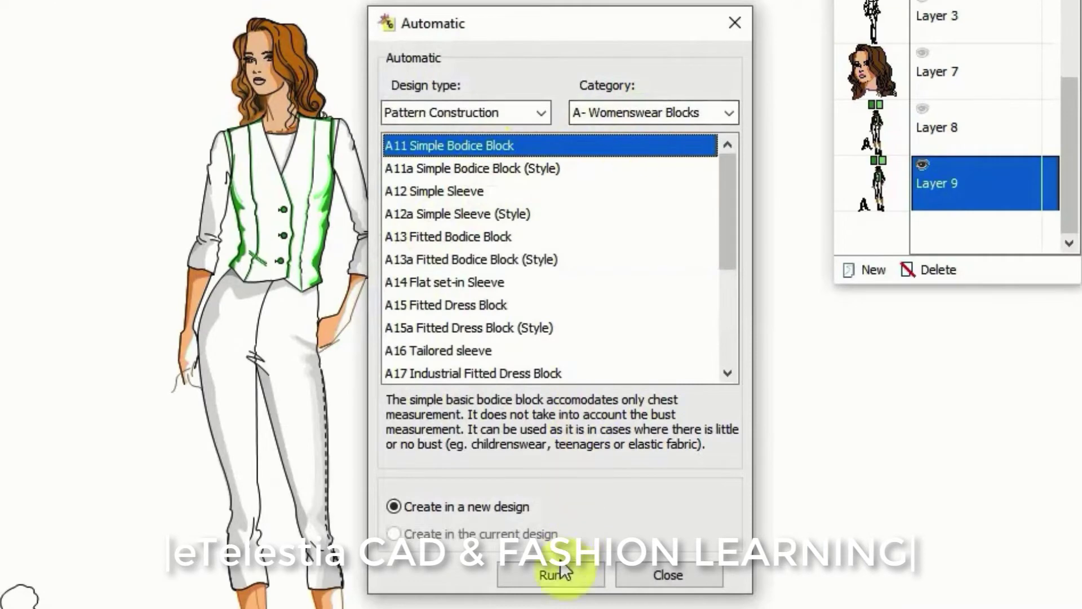
pyautogui.click(553, 590)
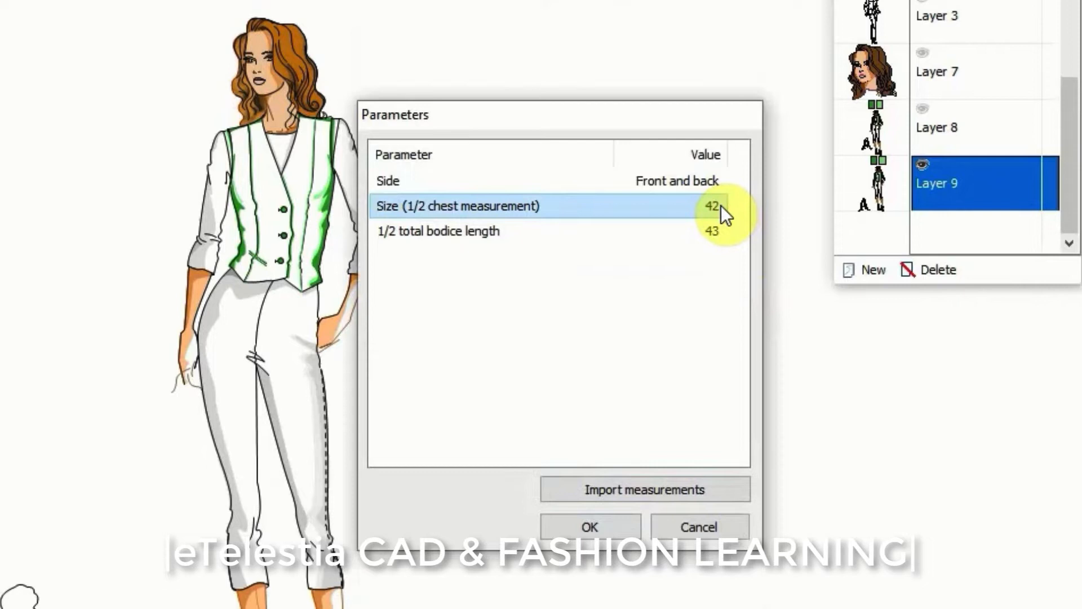
pyautogui.click(716, 207)
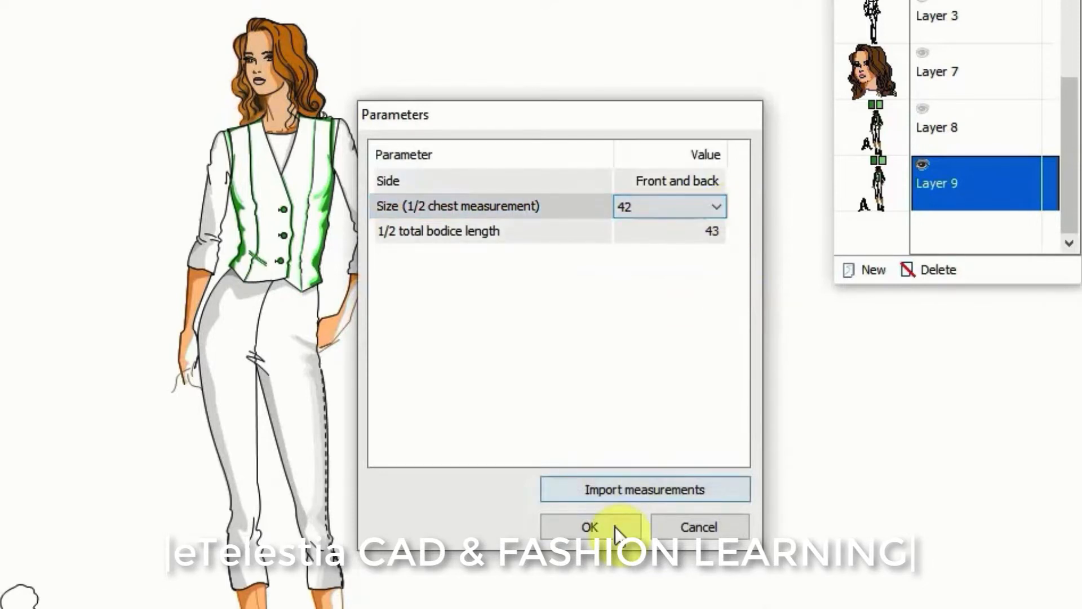
pyautogui.click(592, 526)
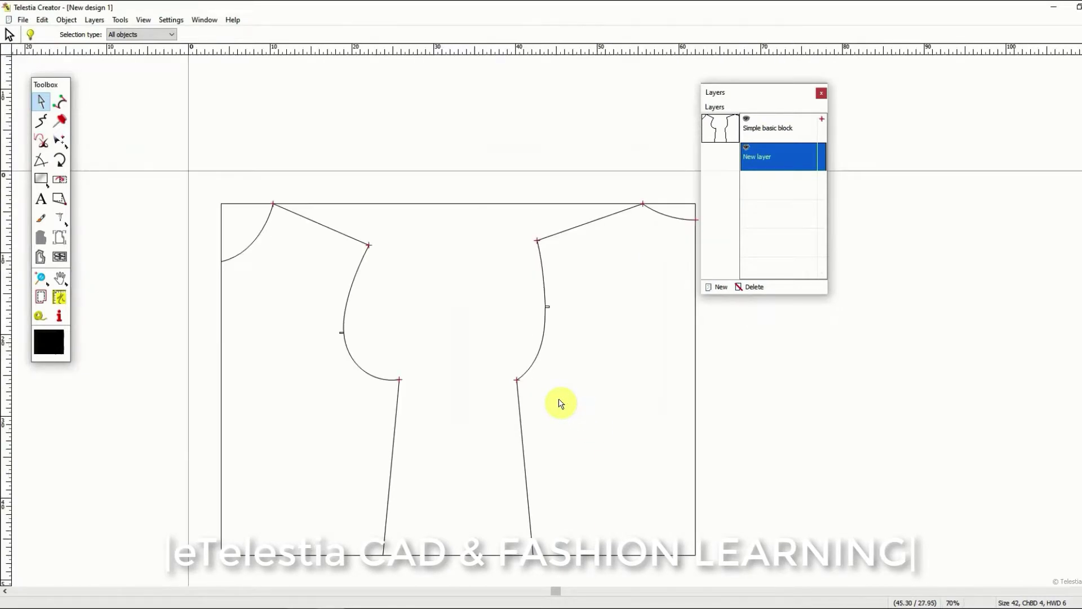
pyautogui.moveTo(826, 291)
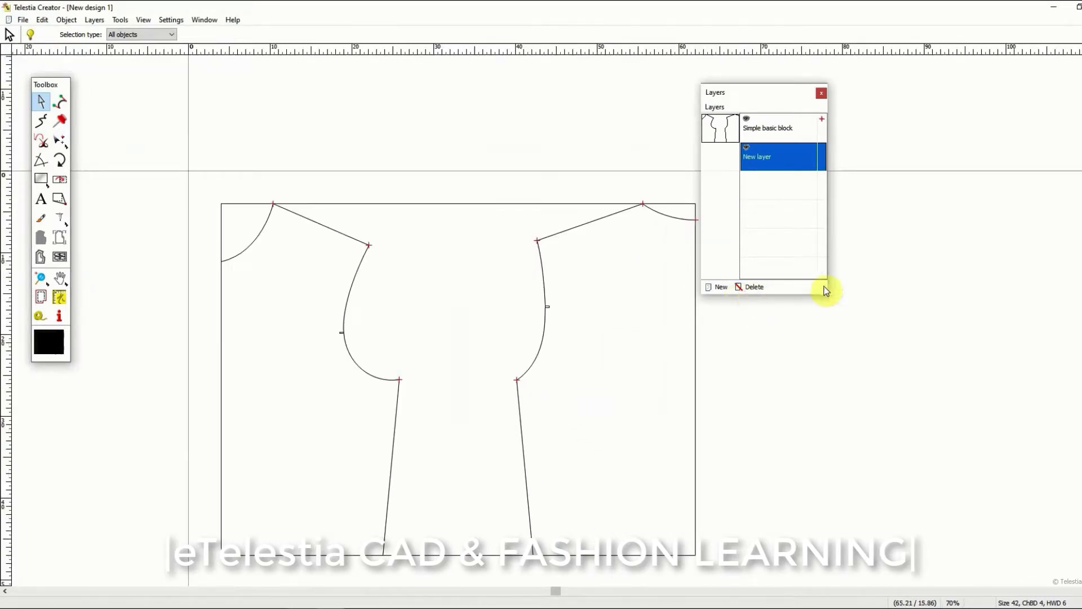
pyautogui.moveTo(1073, 106)
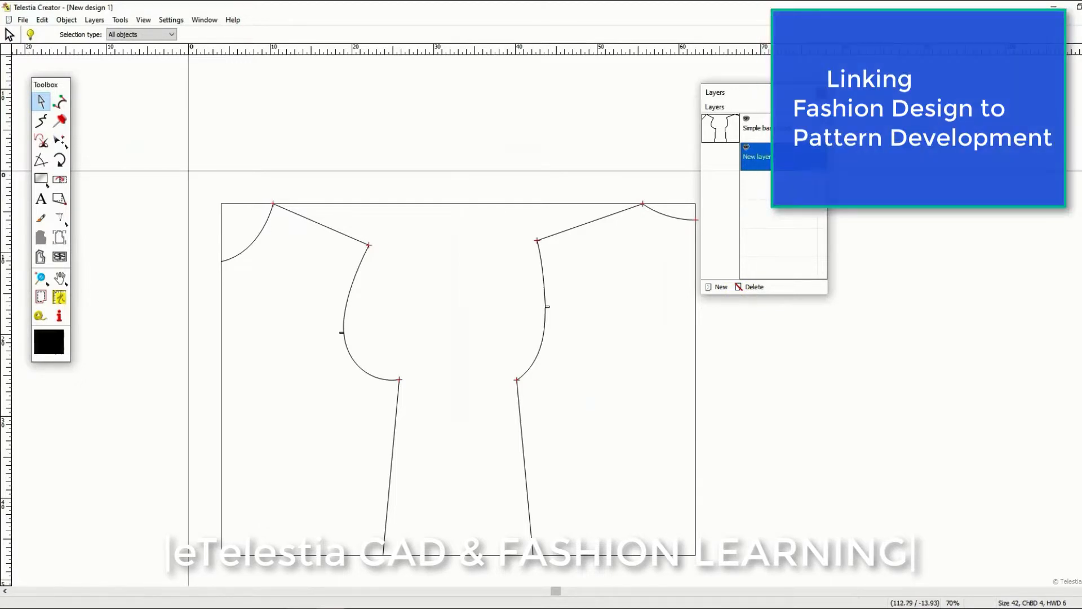
pyautogui.moveTo(559, 191)
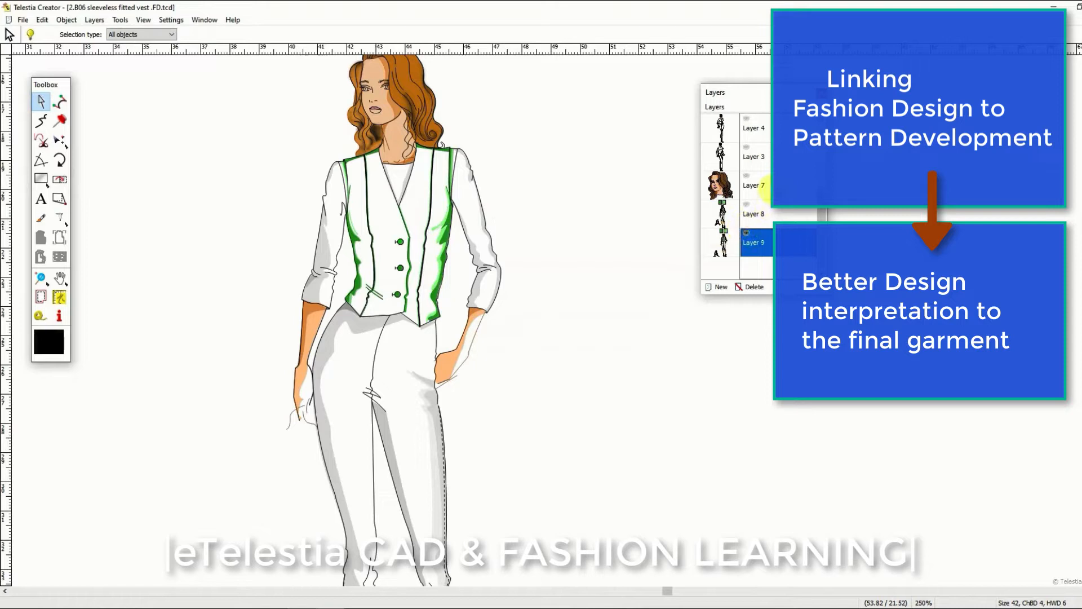
pyautogui.moveTo(716, 286)
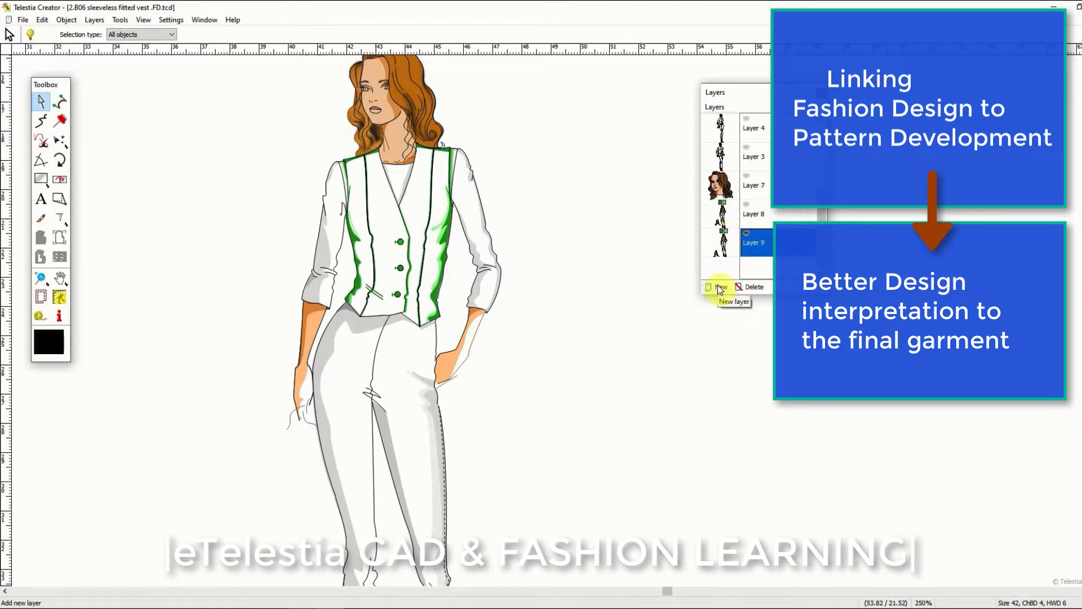
# Add a new layer to the vest design and make Layer 8 active
pyautogui.click(718, 287)
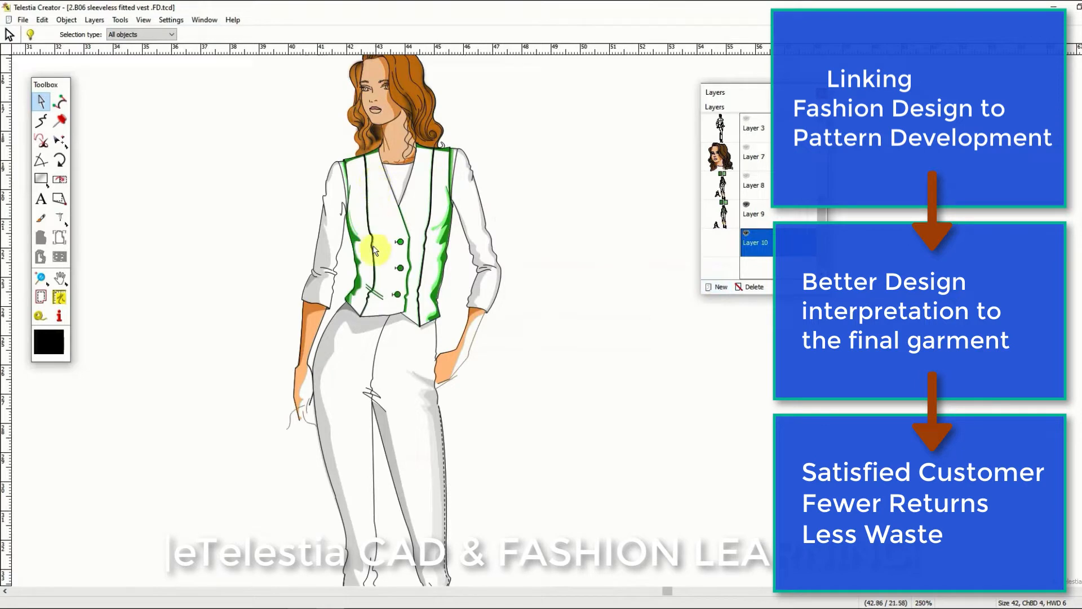
pyautogui.moveTo(400, 327)
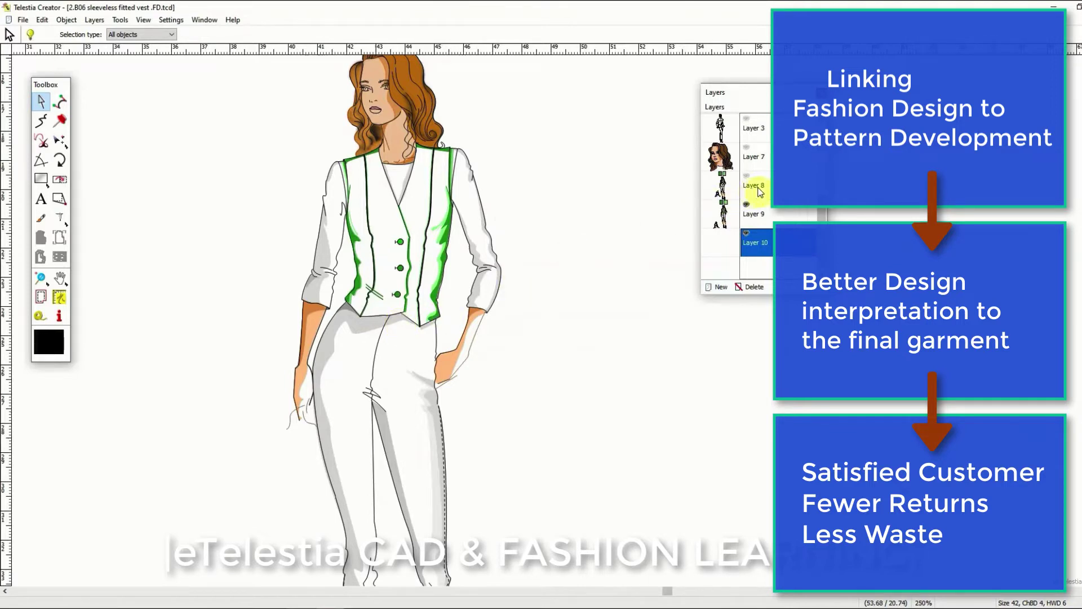
pyautogui.click(754, 185)
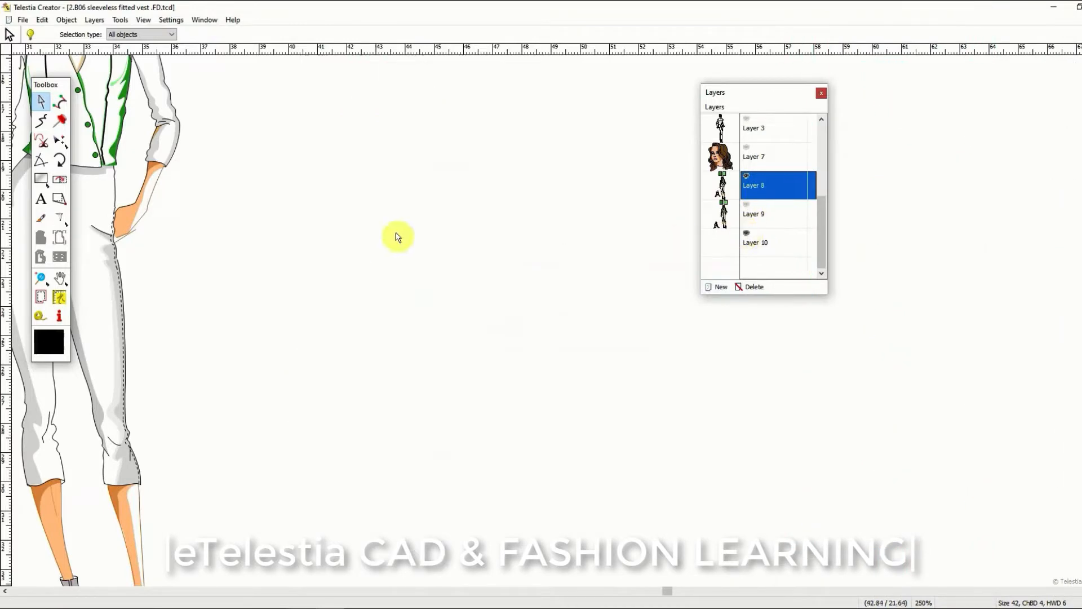
pyautogui.moveTo(204, 250)
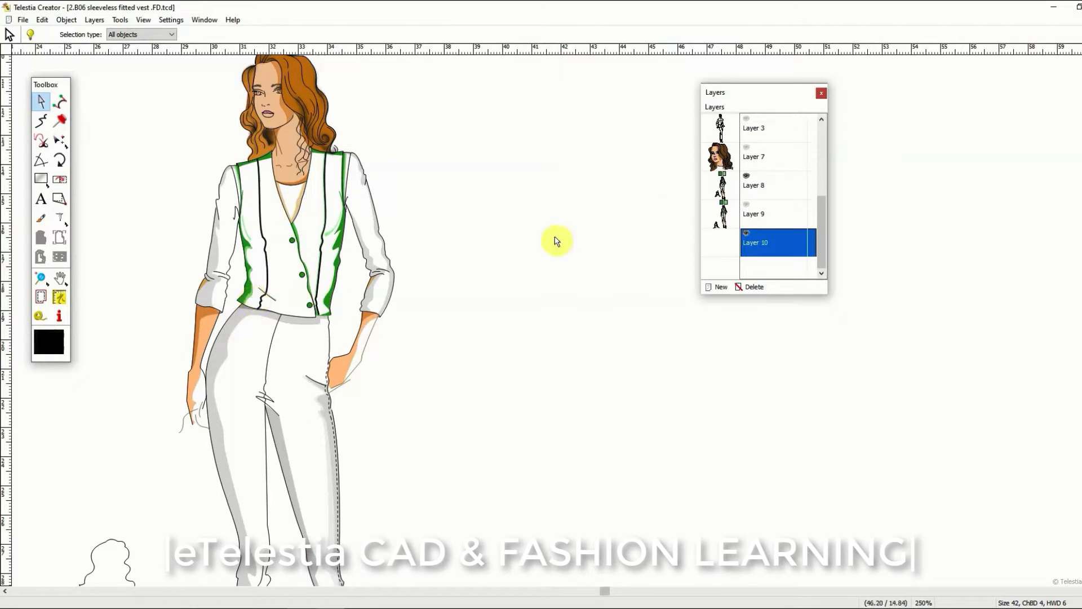
pyautogui.moveTo(462, 246)
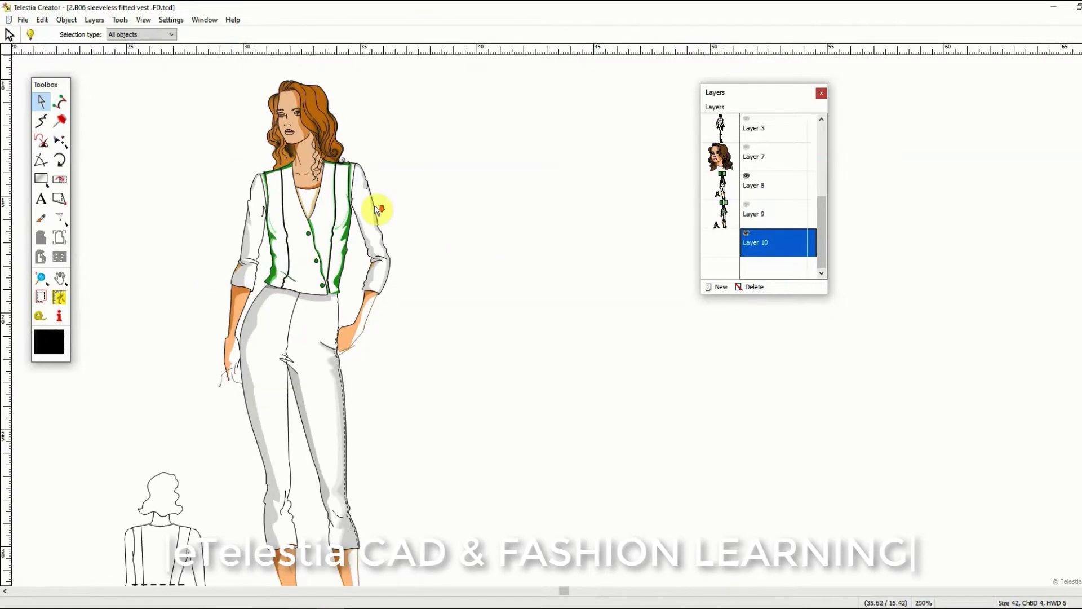
# Generate the Woman (front) fashion model automatically, editing the waist measurement to 7
pyautogui.click(24, 20)
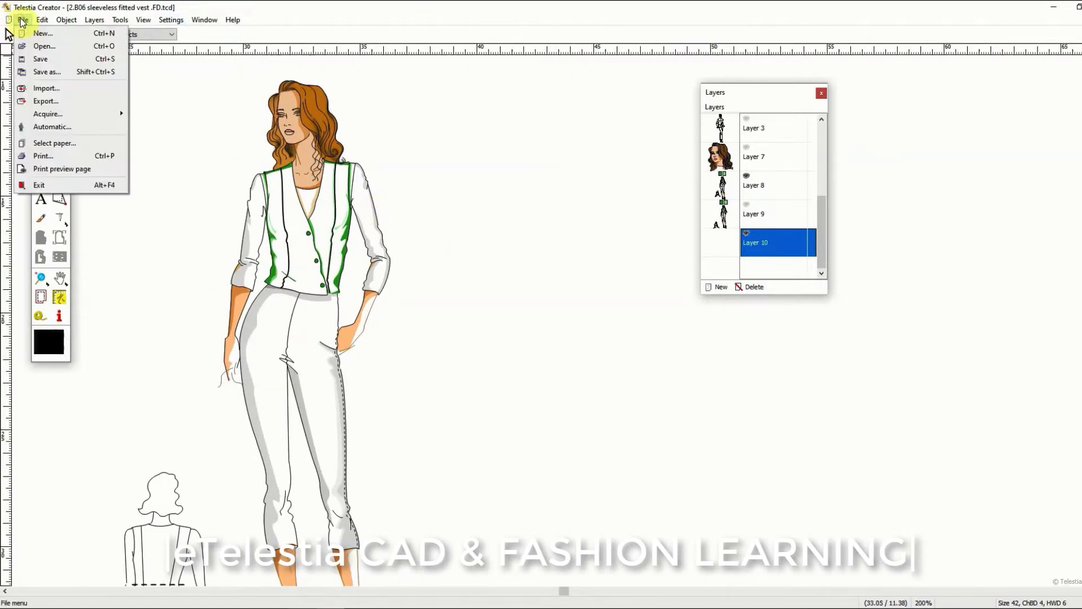
pyautogui.click(40, 33)
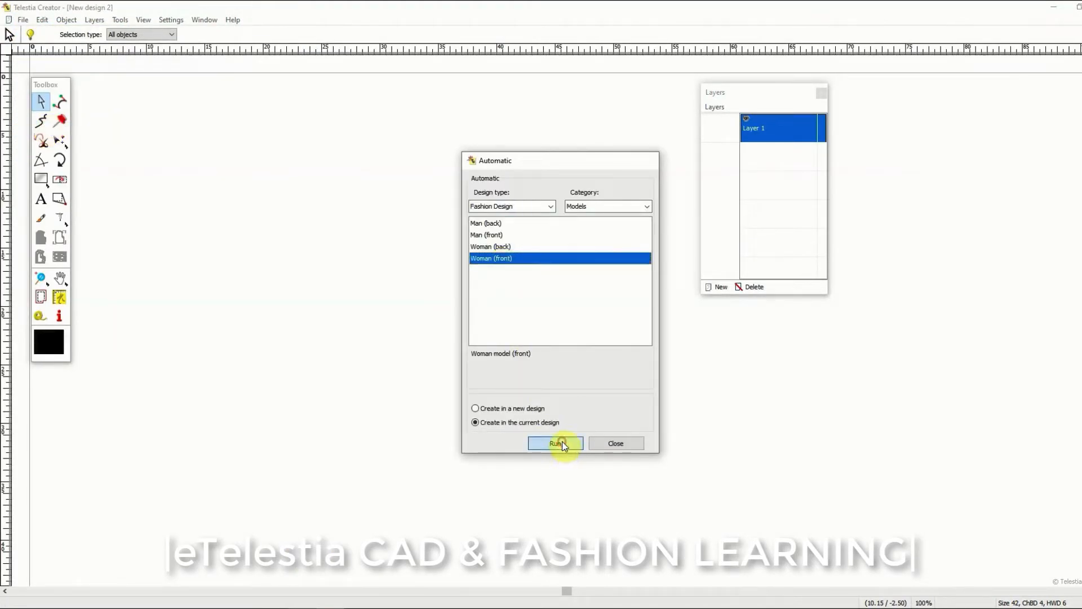
pyautogui.click(555, 443)
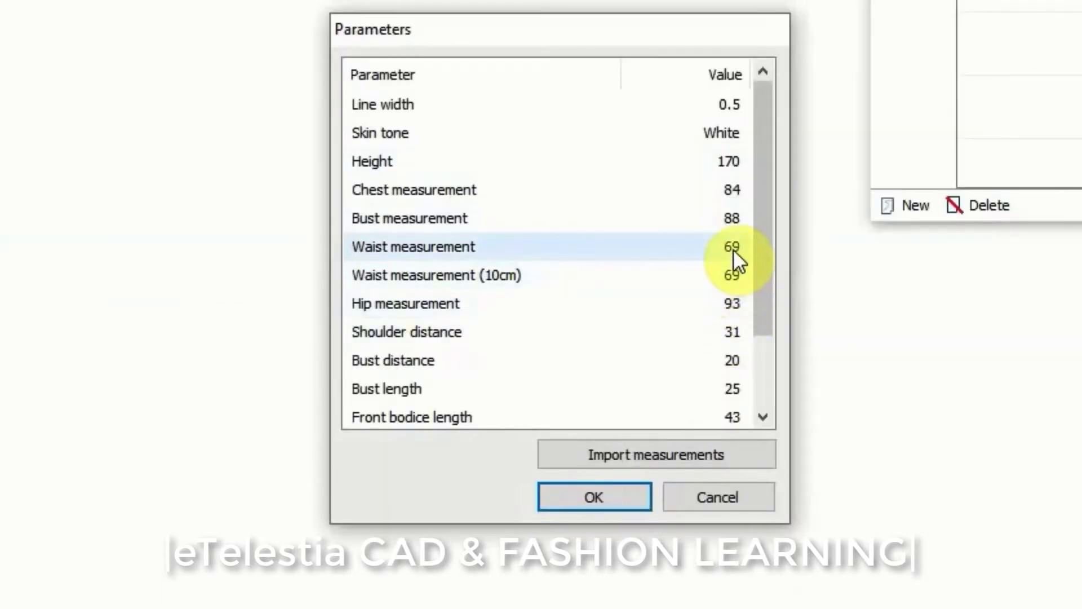
pyautogui.doubleClick(729, 245)
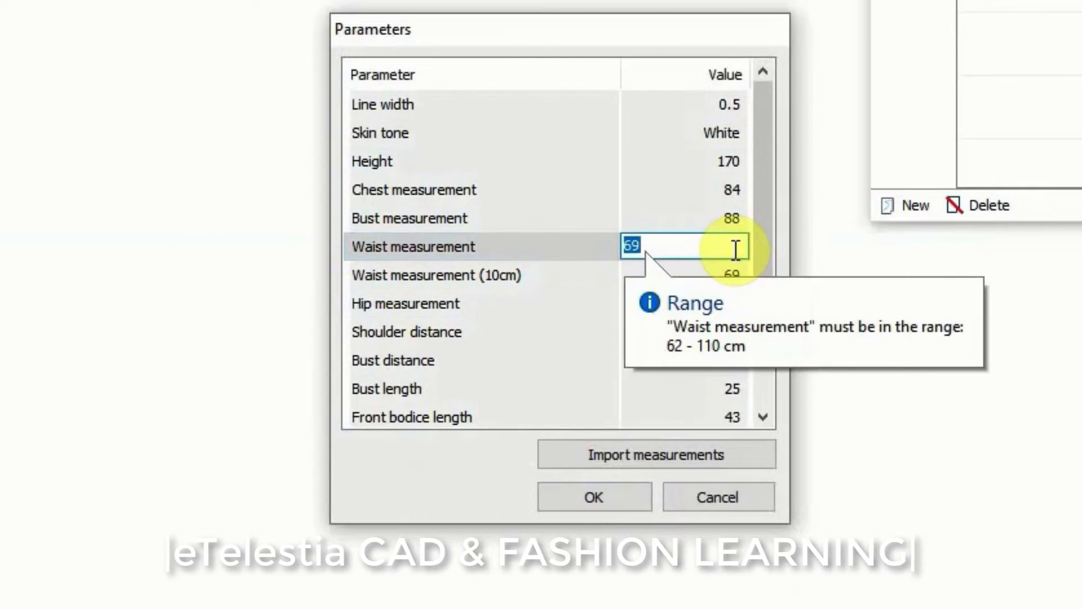
pyautogui.write('7')
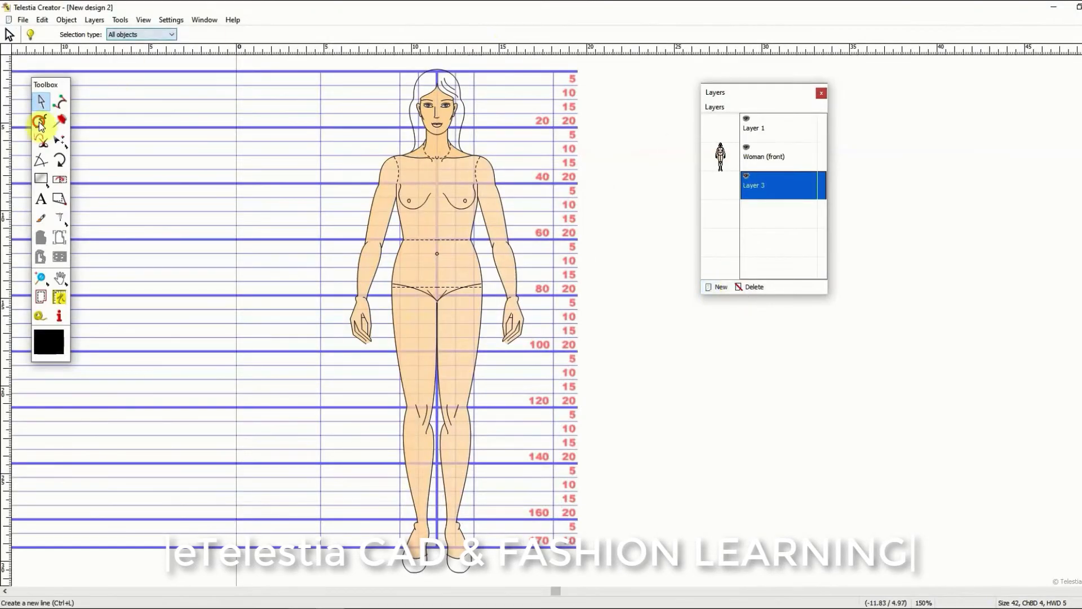
# Draw the remaining wrap front, panel seam and hem lines over the woman figure
pyautogui.click(41, 119)
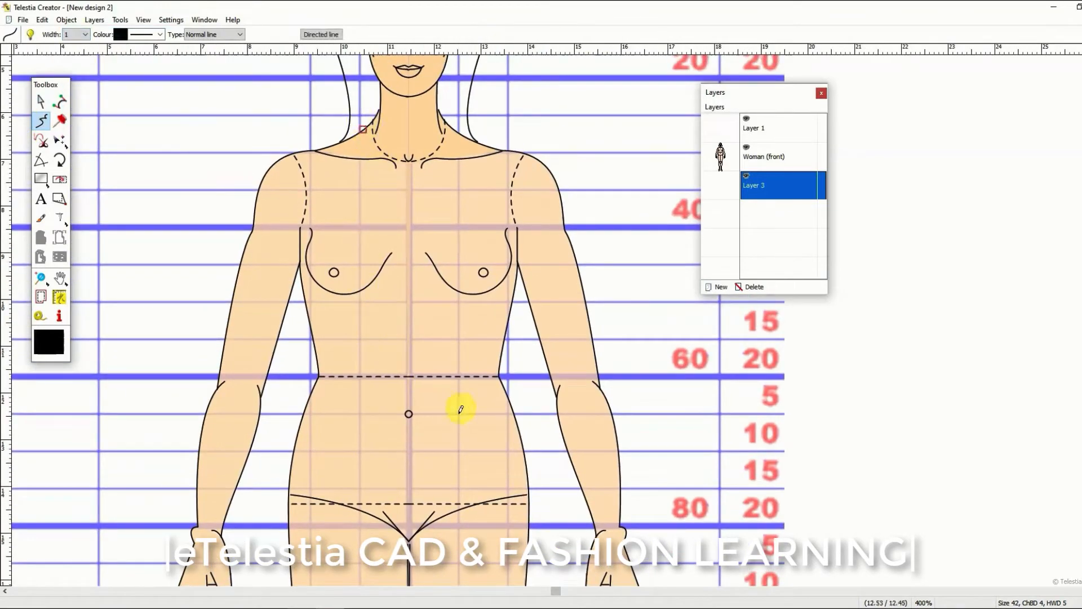
pyautogui.moveTo(455, 414); pyautogui.dragTo(288, 150)
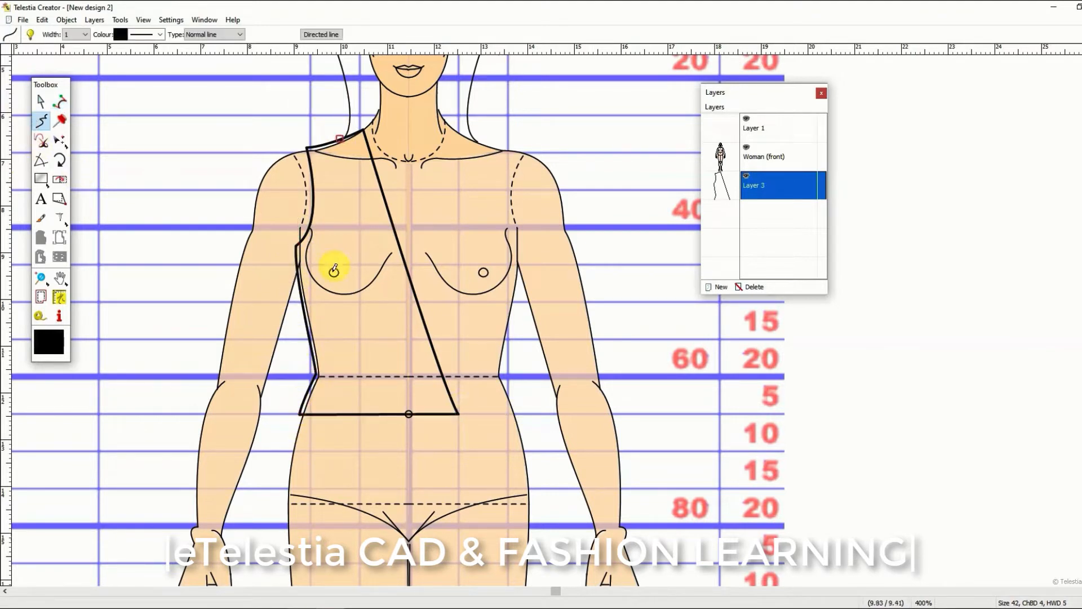
pyautogui.click(40, 102)
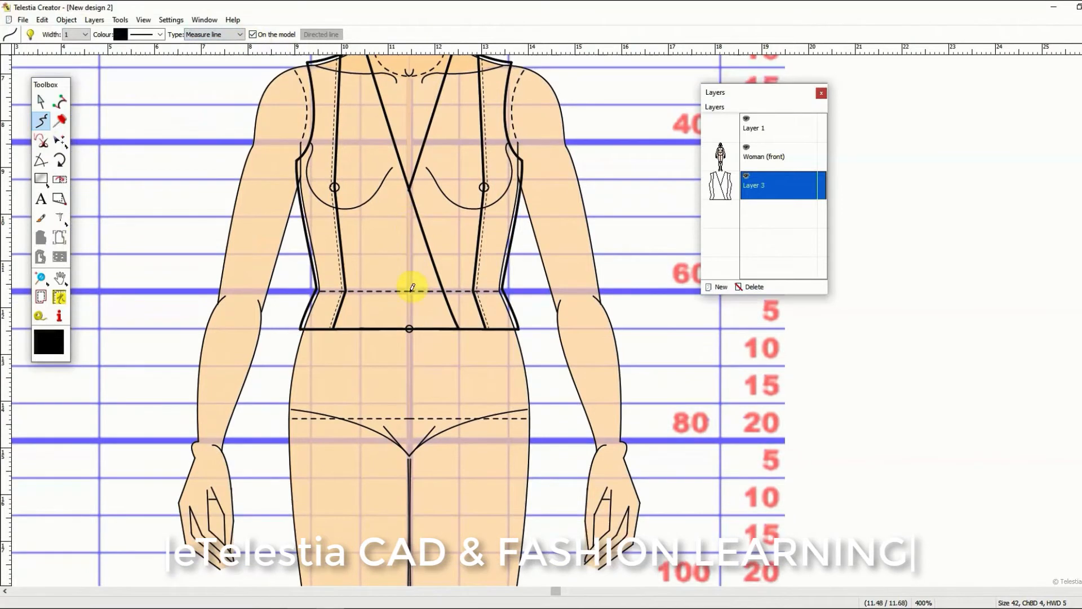
# Measure the 5 cm centre hem drop and the lowered armhole depth on the figure
pyautogui.moveTo(411, 286); pyautogui.dragTo(411, 325)
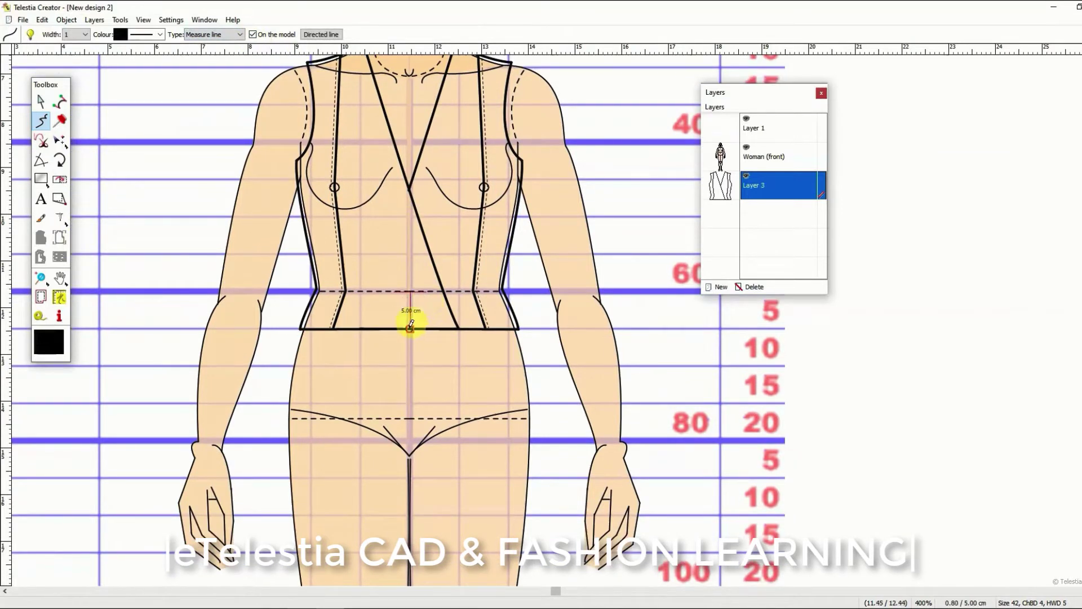
pyautogui.click(40, 100)
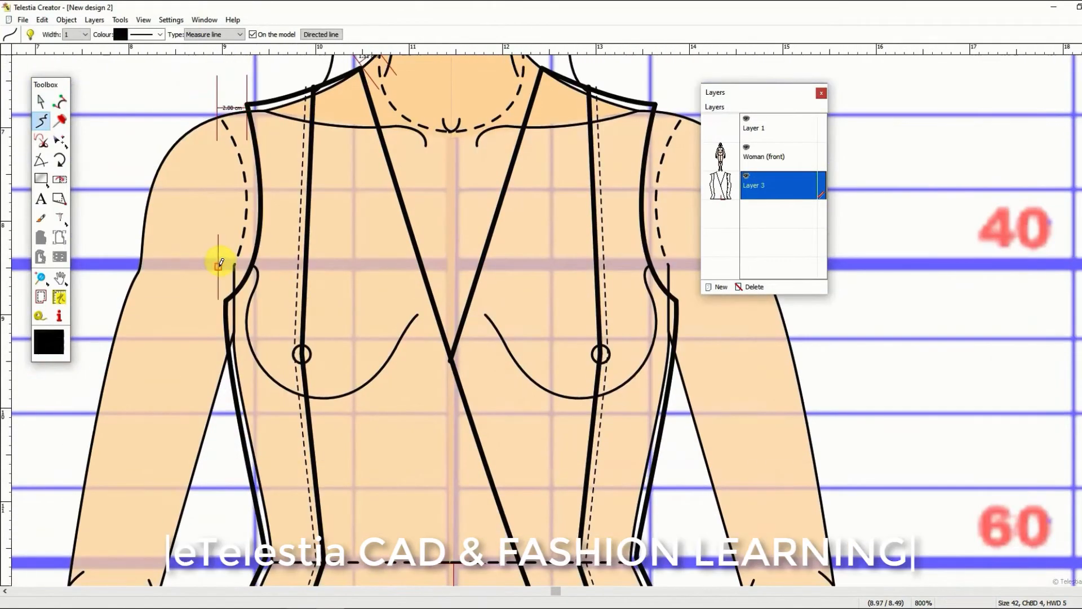
pyautogui.moveTo(218, 265); pyautogui.dragTo(218, 304)
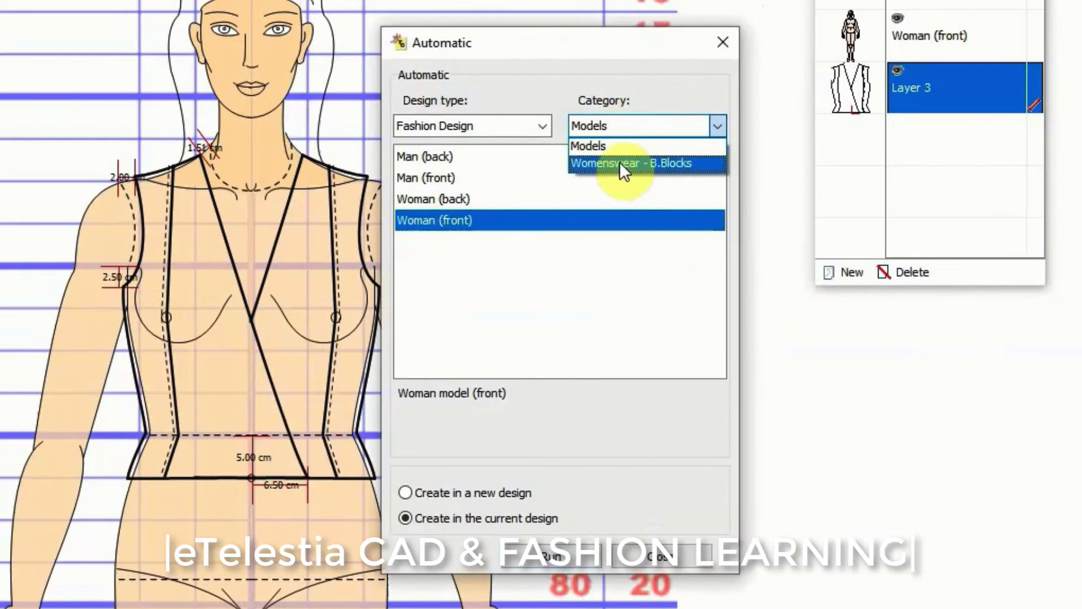
# Pick the Womenswear B.Blocks fitted dress block and adjust the half total bodice length
pyautogui.click(634, 162)
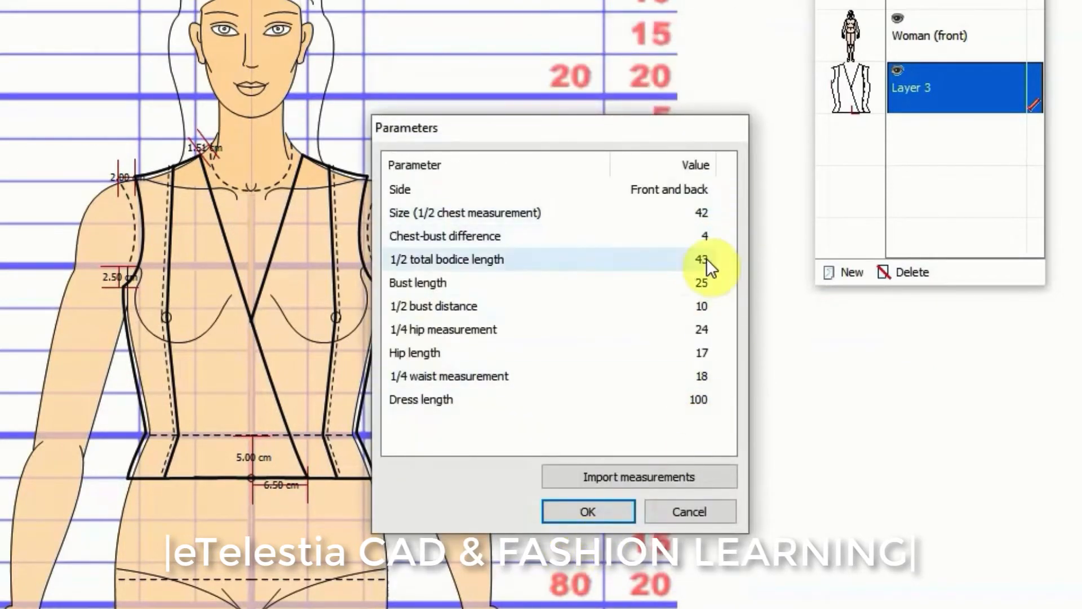
pyautogui.click(699, 259)
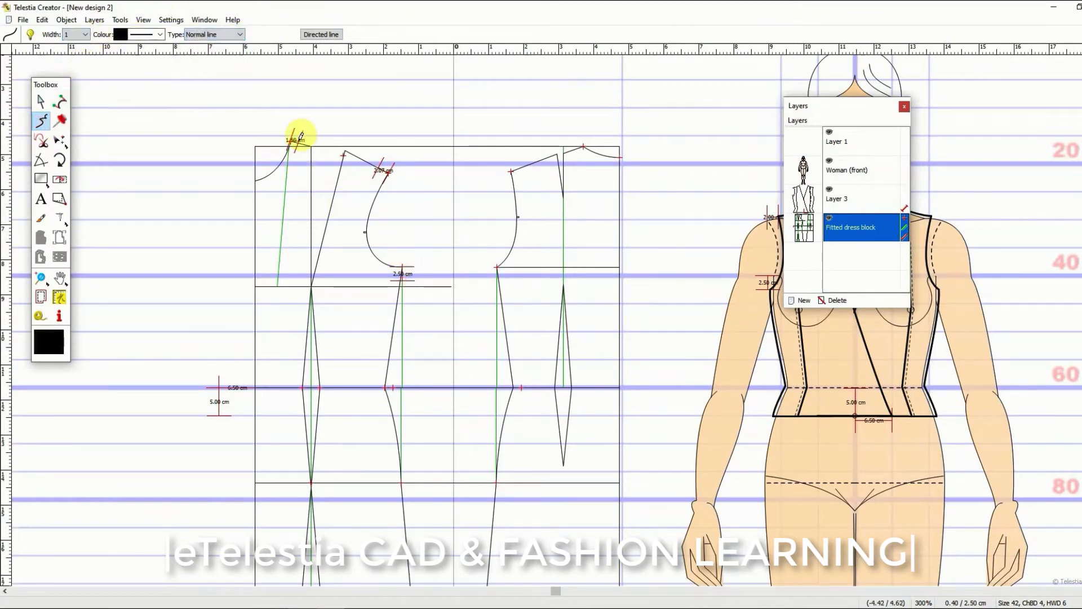
# Draw the wrap edge from the neck, the front hem and the side seam over the dress block
pyautogui.moveTo(297, 138); pyautogui.dragTo(181, 517)
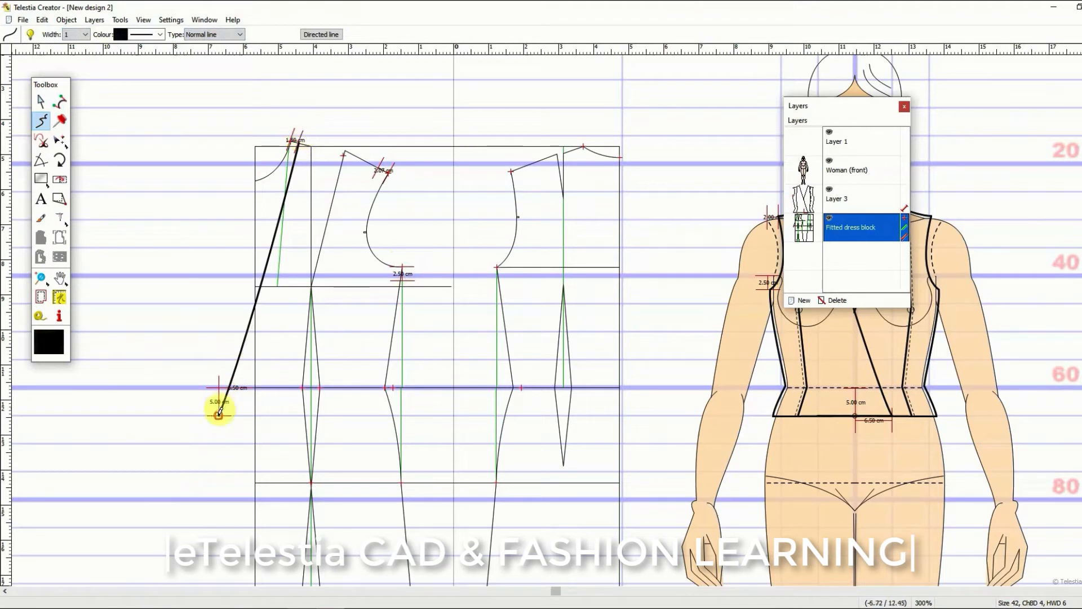
pyautogui.moveTo(221, 414); pyautogui.dragTo(303, 415)
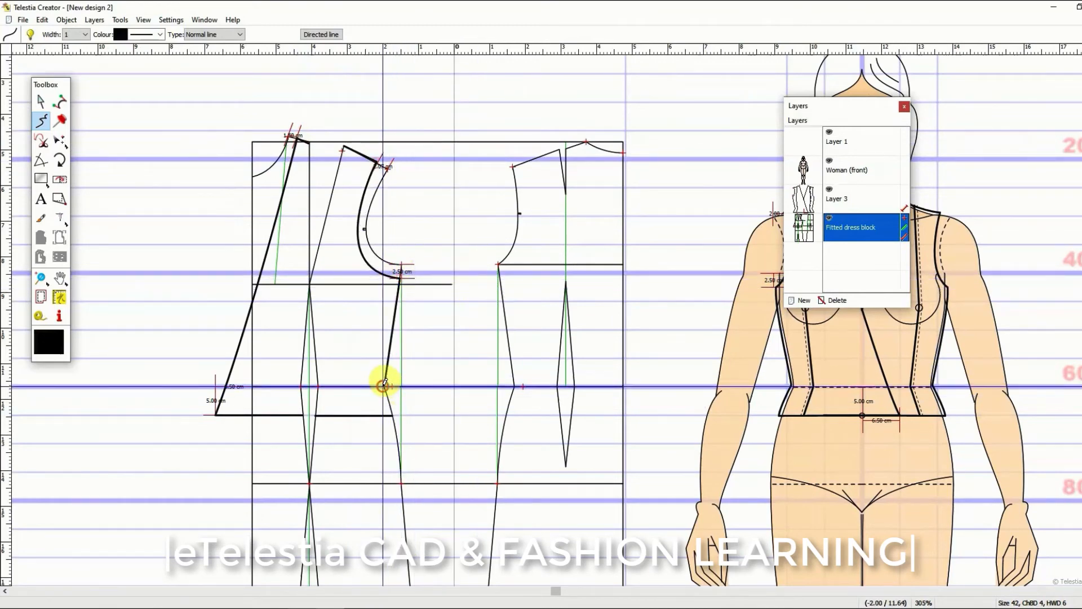
pyautogui.click(94, 19)
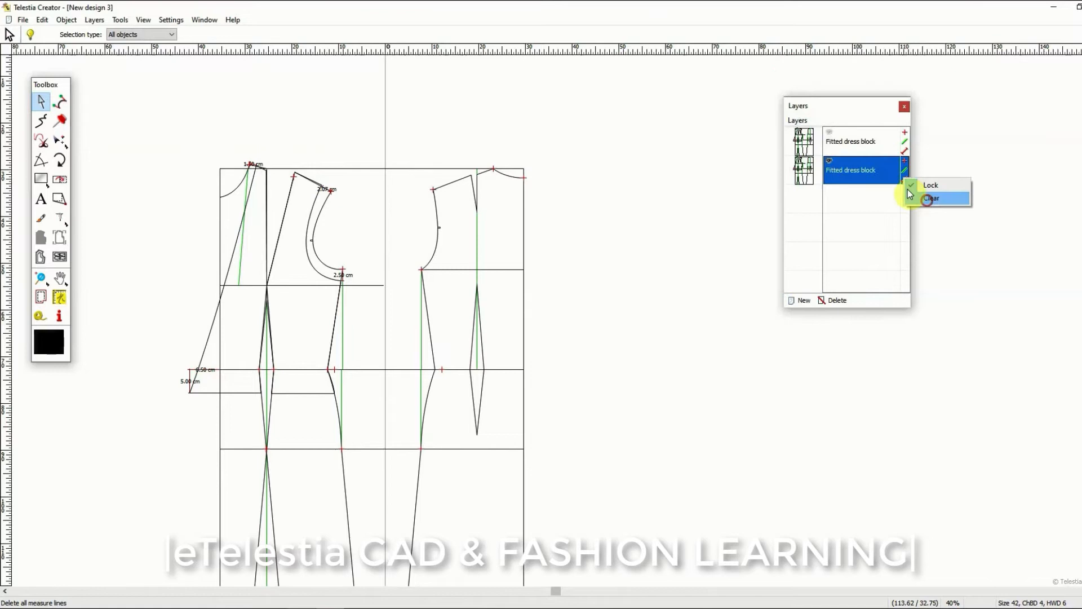
# Clear the measure-line layer's contents before extracting the vest pieces
pyautogui.click(933, 199)
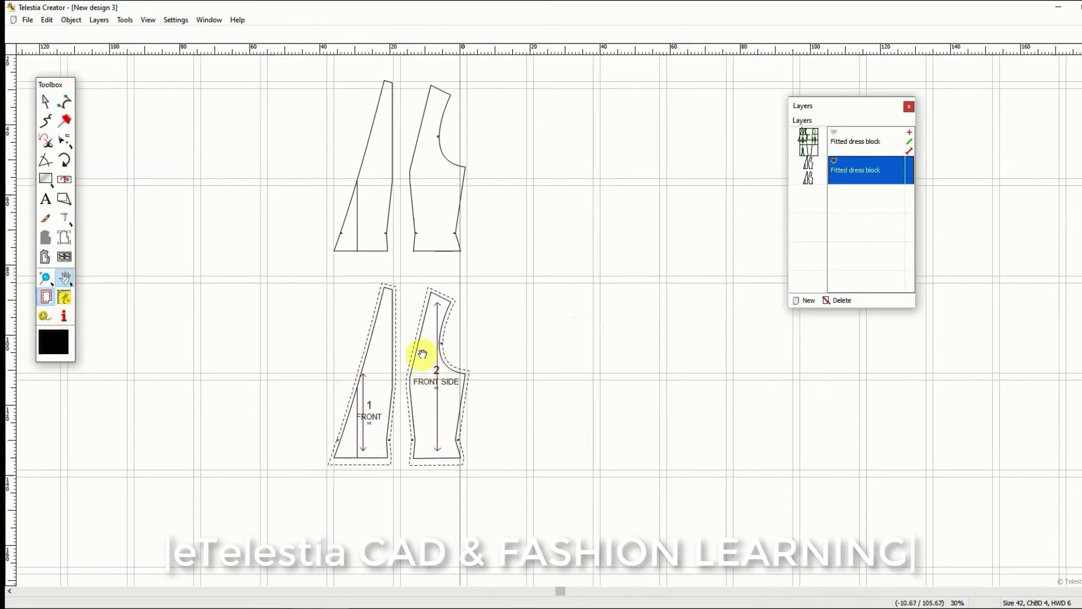
# Send the vest pattern pieces to print via File > Print
pyautogui.click(26, 19)
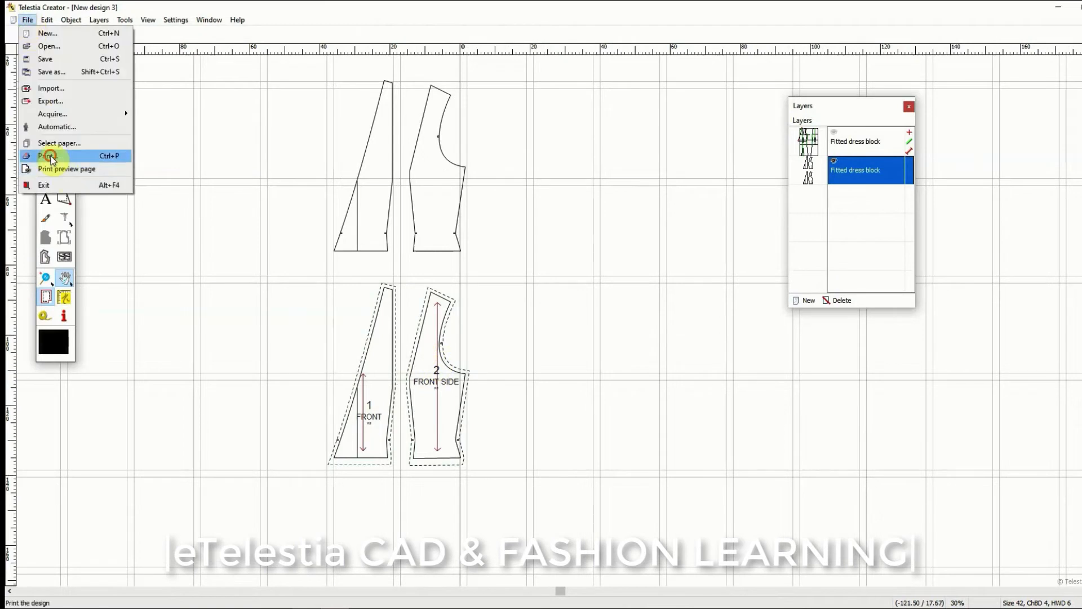
pyautogui.click(45, 156)
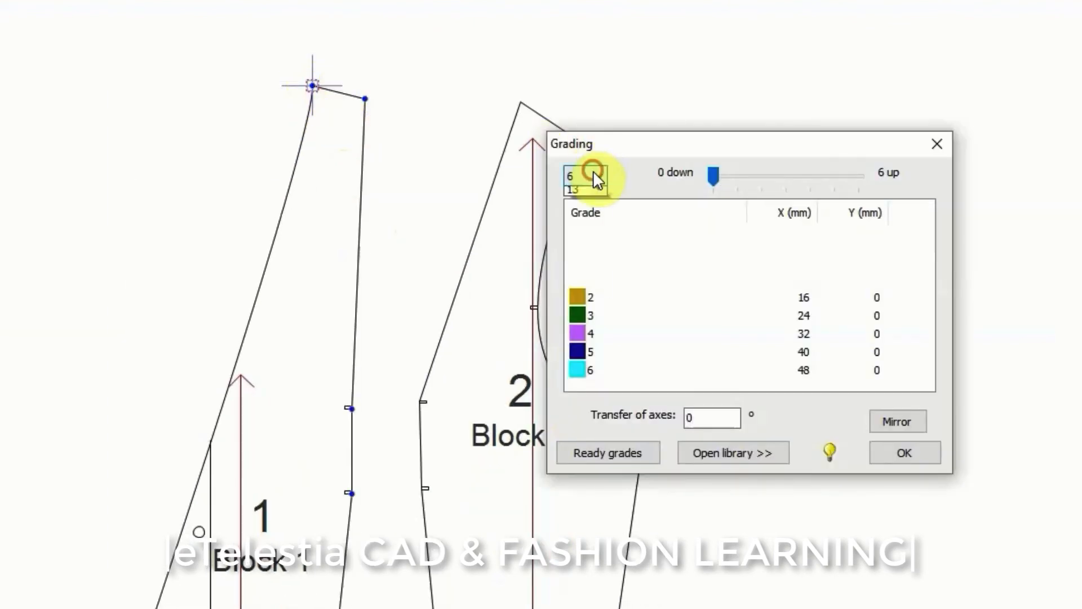
# Set grading to six sizes and apply the womenswear fitted-bodice ready grade to the neck point
pyautogui.click(597, 176)
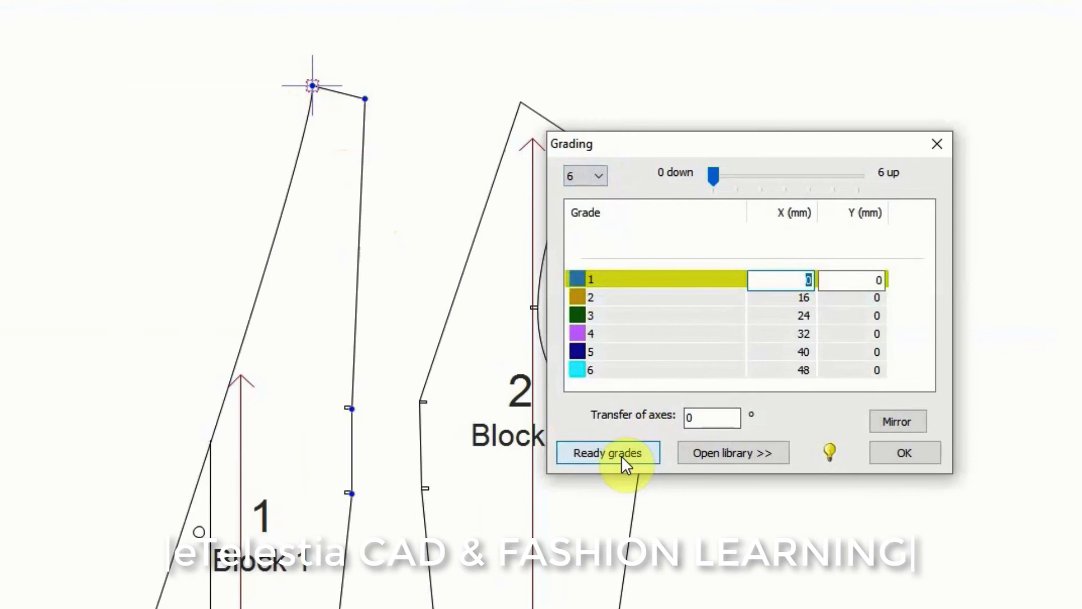
pyautogui.click(607, 452)
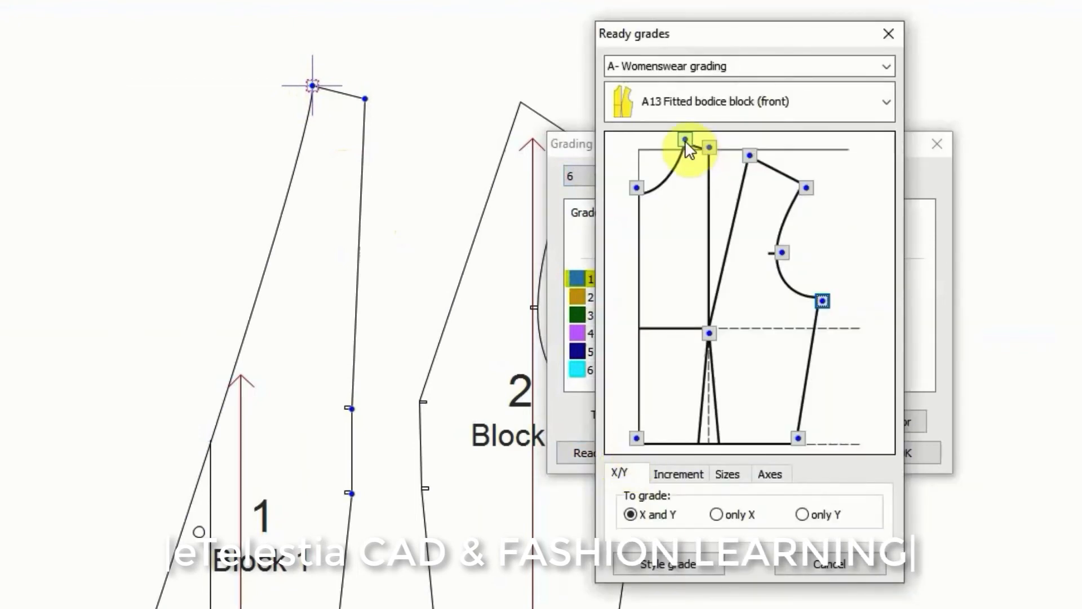
pyautogui.click(582, 453)
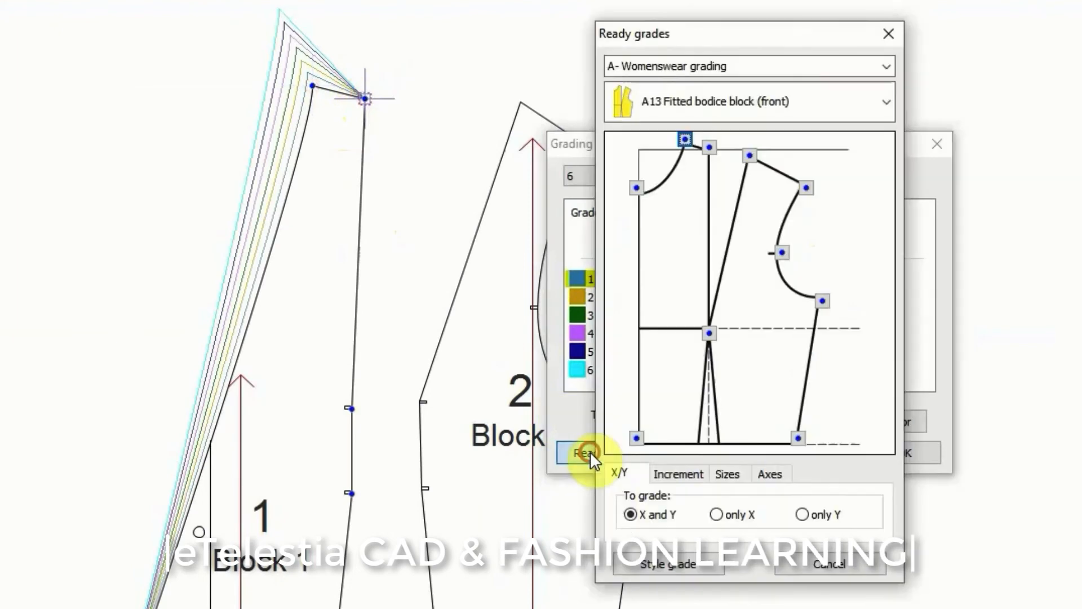
pyautogui.click(582, 452)
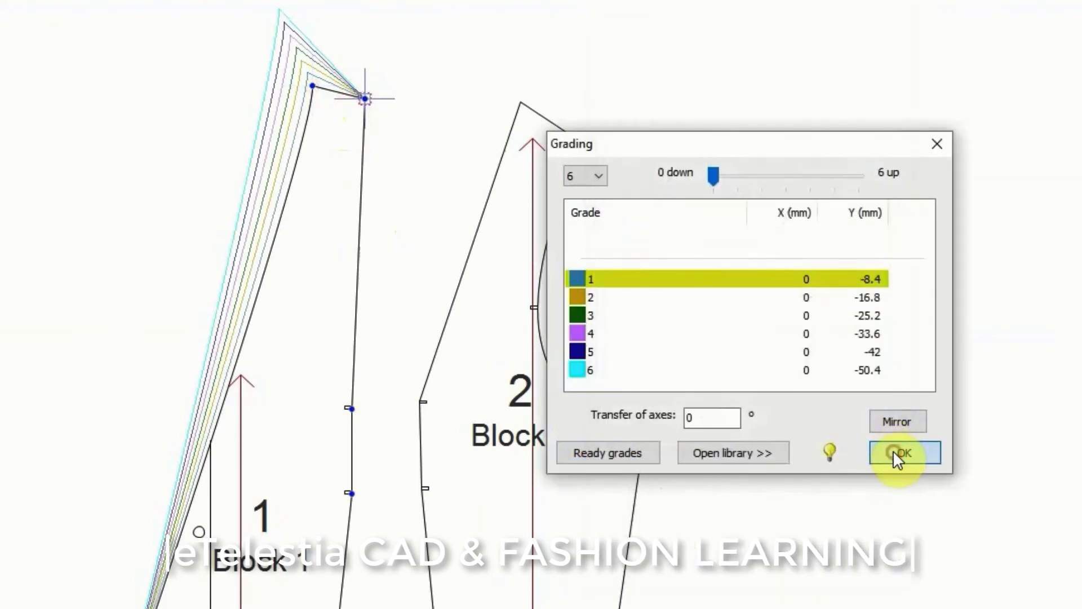
pyautogui.click(897, 454)
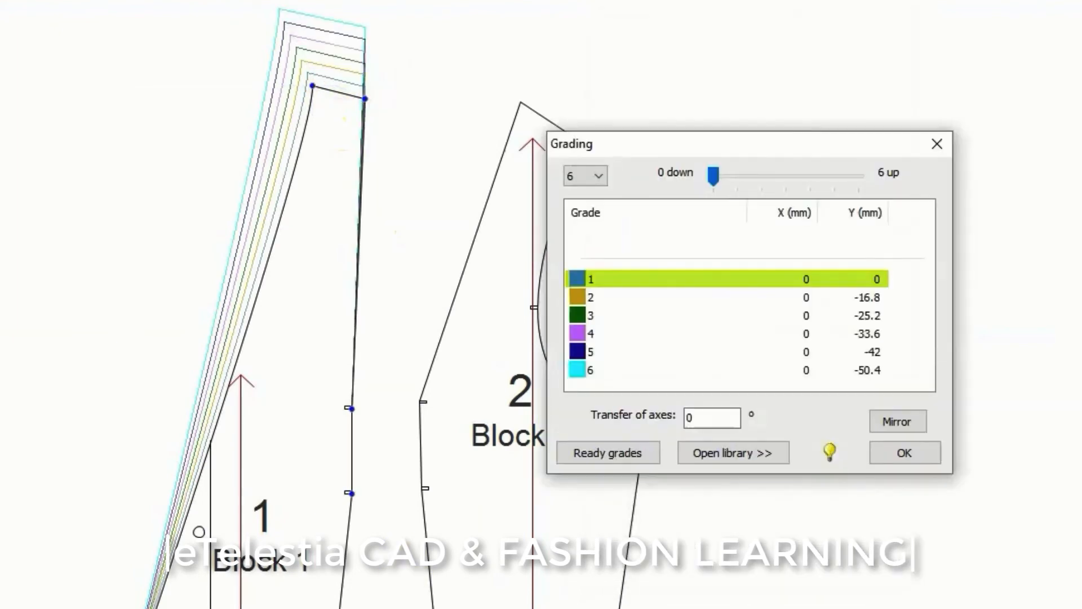
pyautogui.click(608, 452)
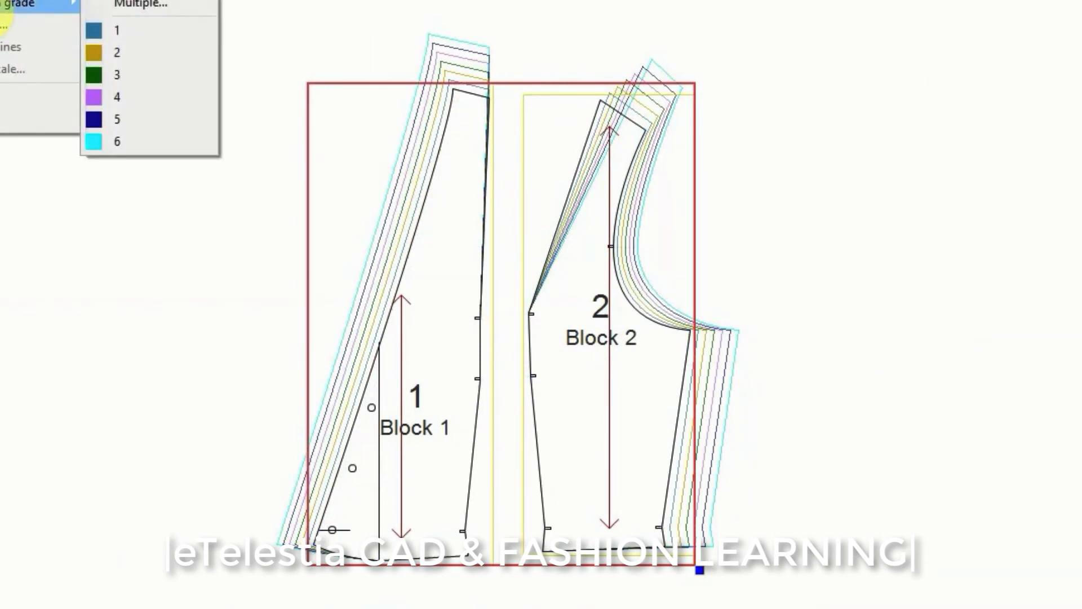
# Extract graded sizes 1–6 of both vest pieces as separate patterns with Vertical move, Single layer
pyautogui.click(131, 4)
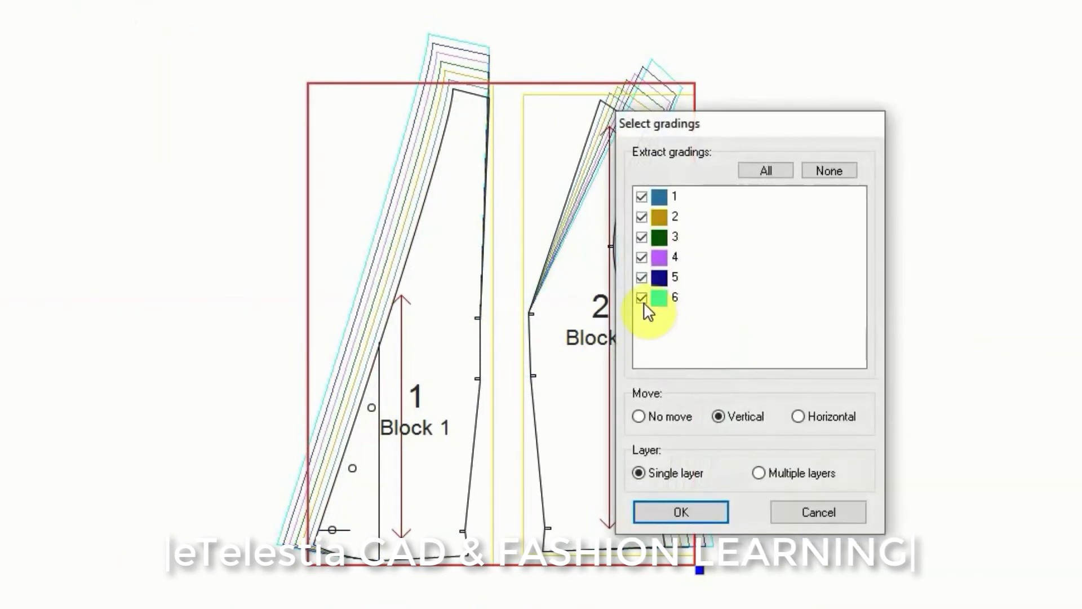
pyautogui.click(642, 257)
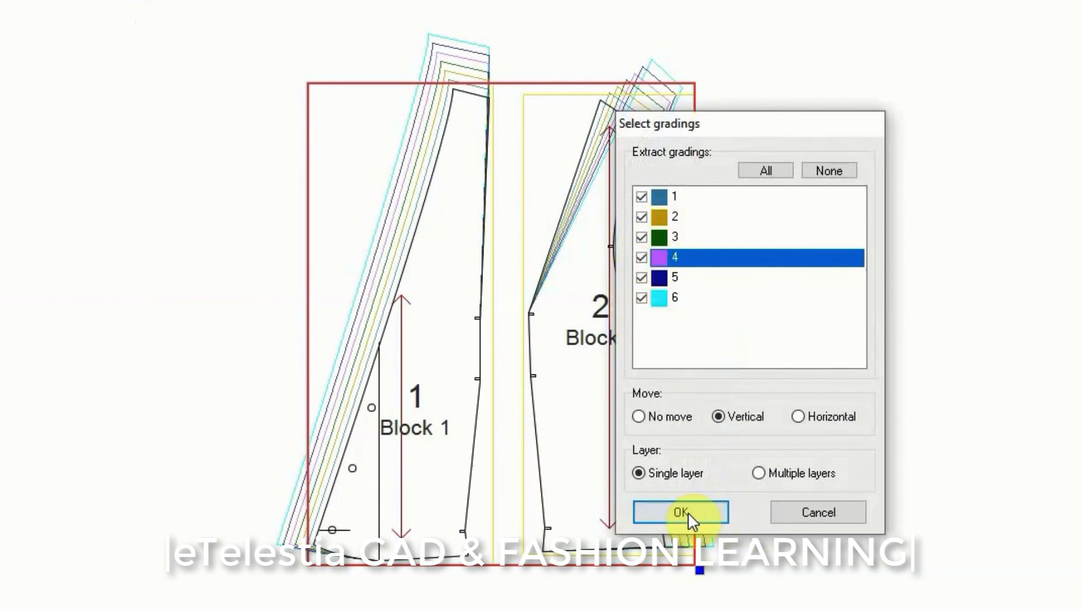
pyautogui.click(682, 511)
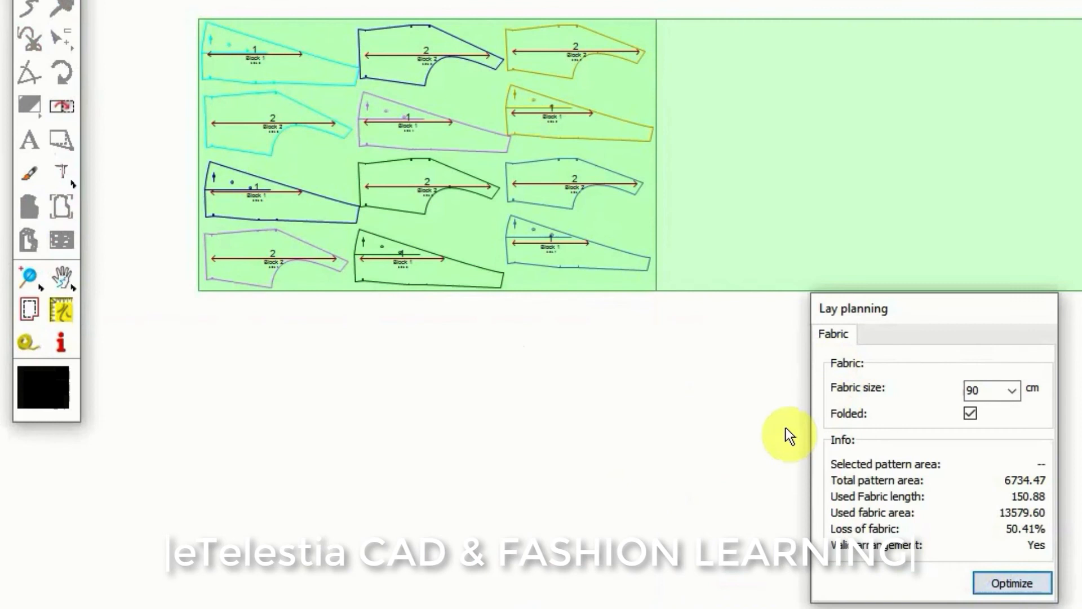
pyautogui.moveTo(521, 327)
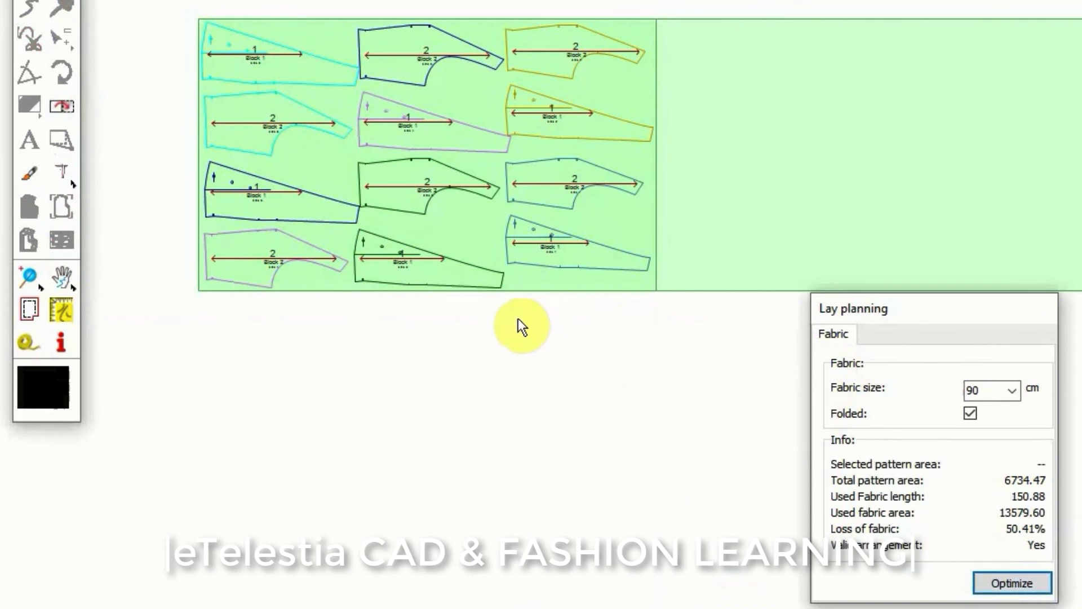
pyautogui.moveTo(684, 359)
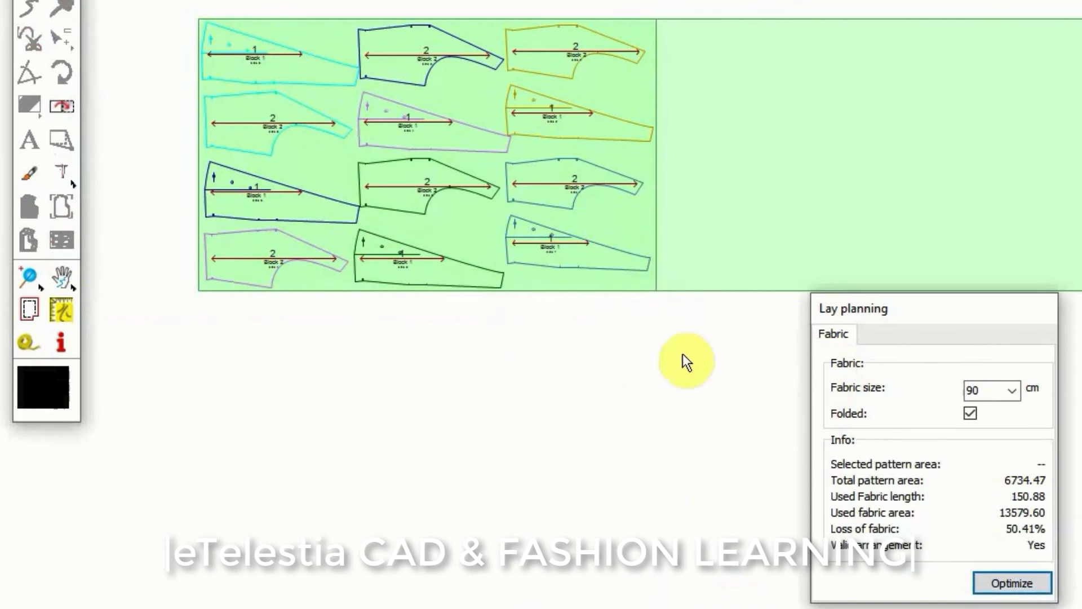